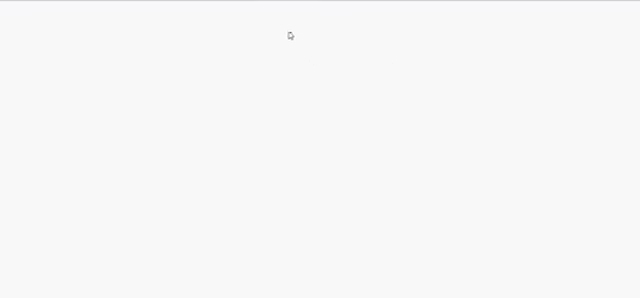
mouse_move(264, 36)
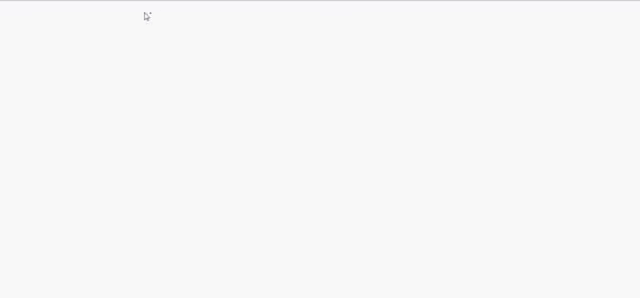
Handwrite the problem statement 'P = Given binary search tree, mirror it' at the top
text(P = Gi)
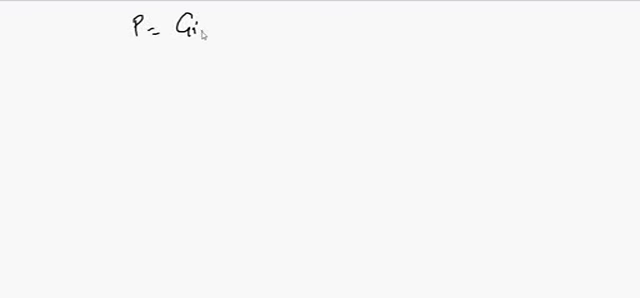
text(Given binary search tree, m)
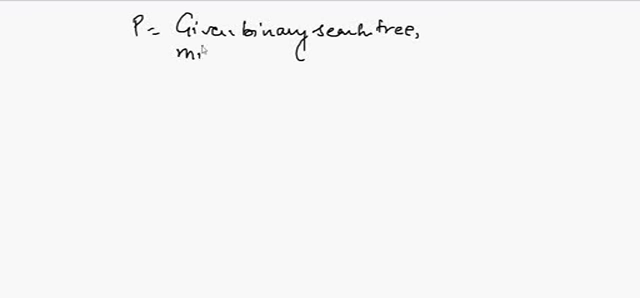
text(mirror it.)
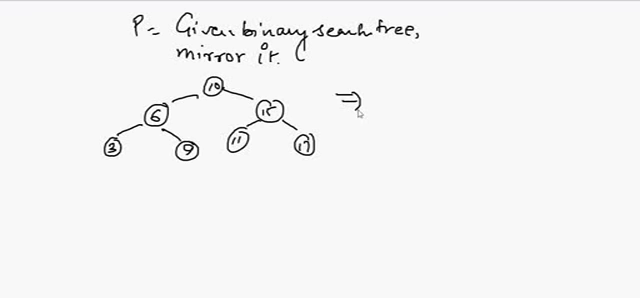
Draw the mirrored tree's nodes (15, 6, leaf 3, etc.) after an arrow and label it 'mirror'
click(492, 60)
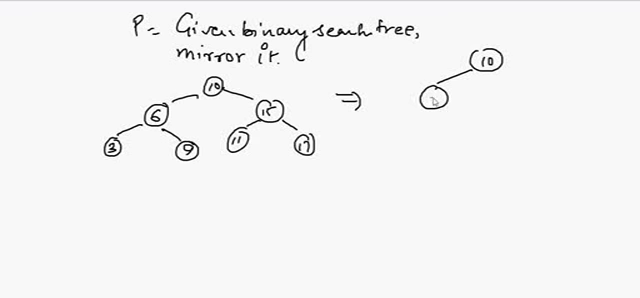
drag(490, 76, 540, 96)
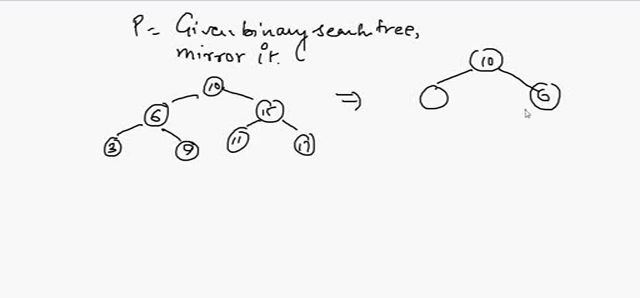
text(15)
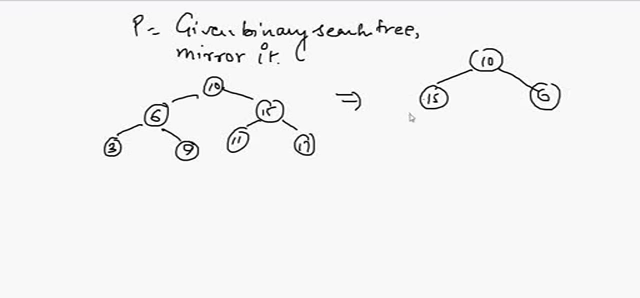
drag(420, 96, 390, 124)
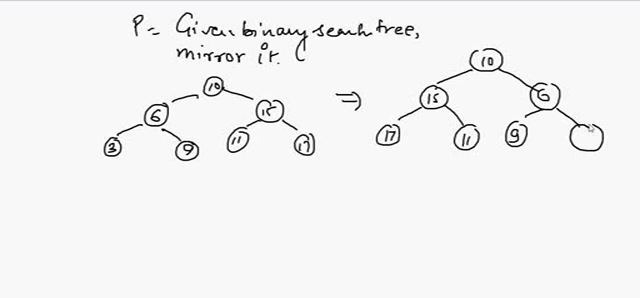
text(3)
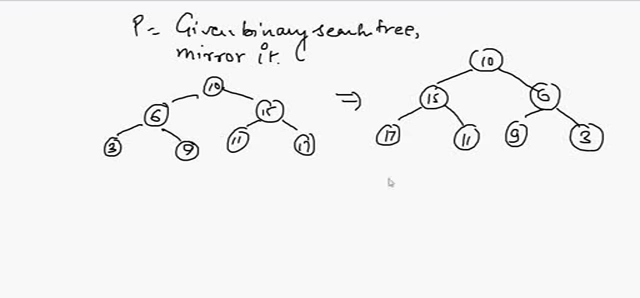
text(mirror)
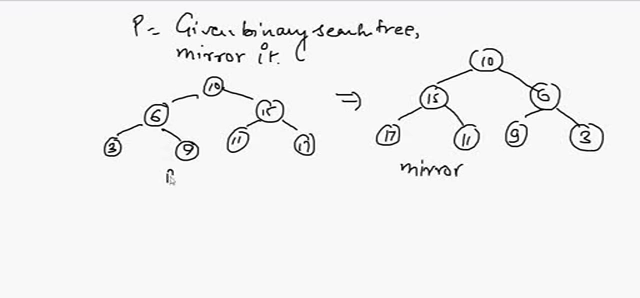
Label the original tree 'BST', note 'recursion', and mark the 'right' subtree and 'Null' children
text(BST)
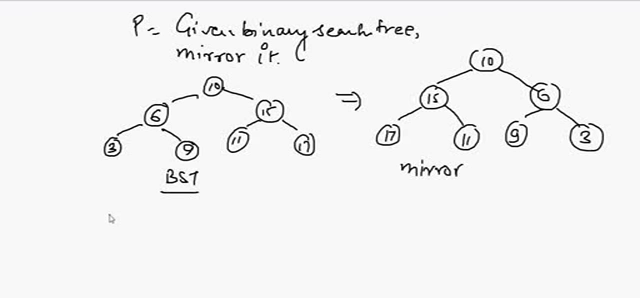
text(re)
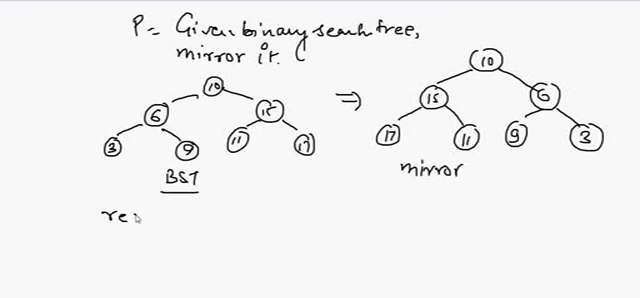
text(recursion)
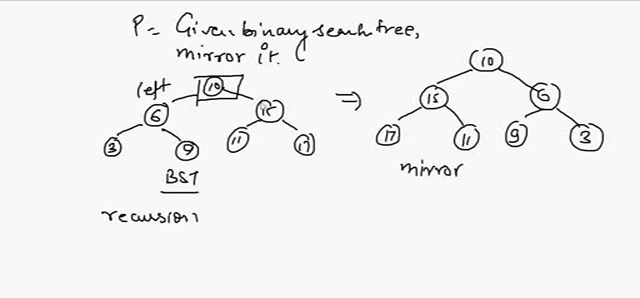
text(right)
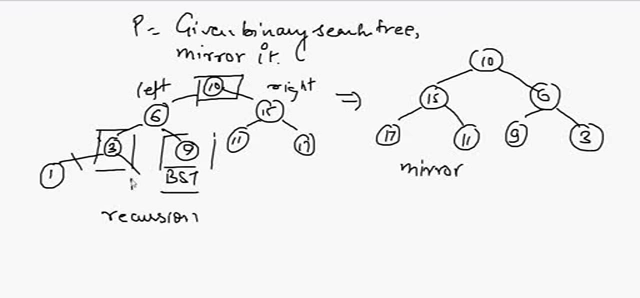
text(Null)
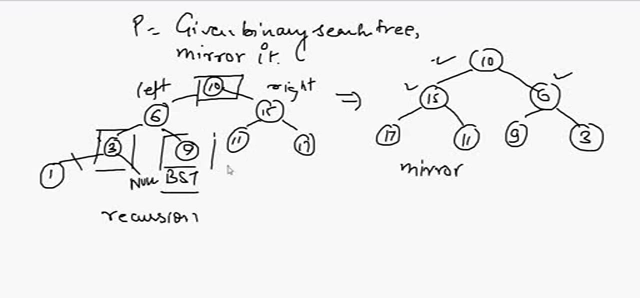
mouse_move(256, 192)
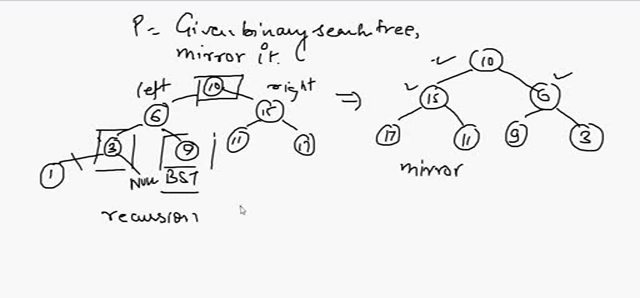
mouse_move(248, 200)
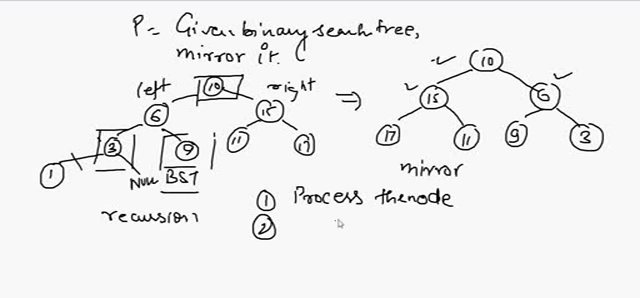
Write steps 2 'repeat for left side' and 3 'repeat for right side' under step 1
text(repea)
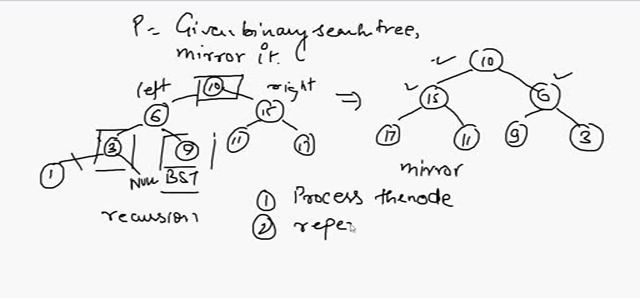
text(for)
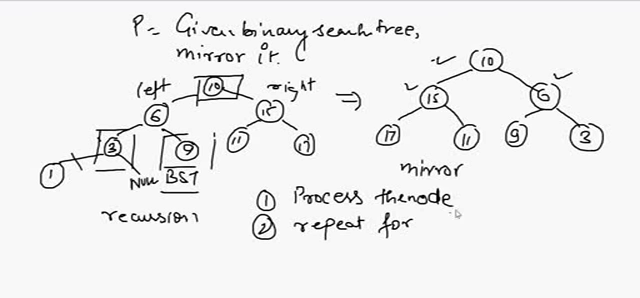
text(left side)
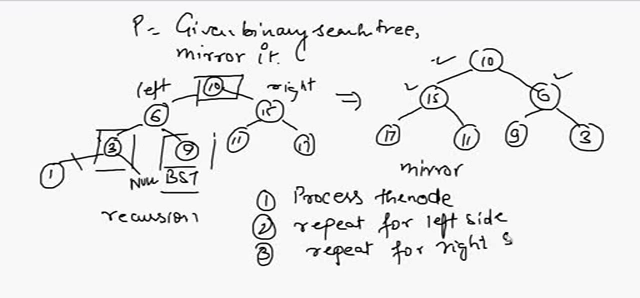
text(side)
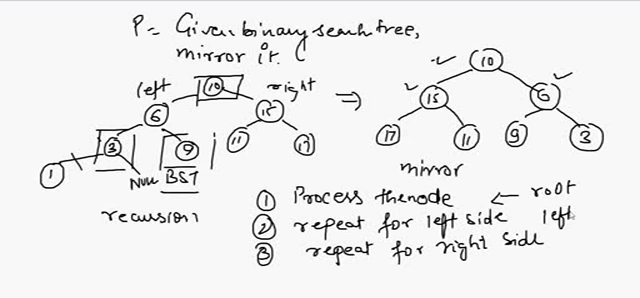
text(right)
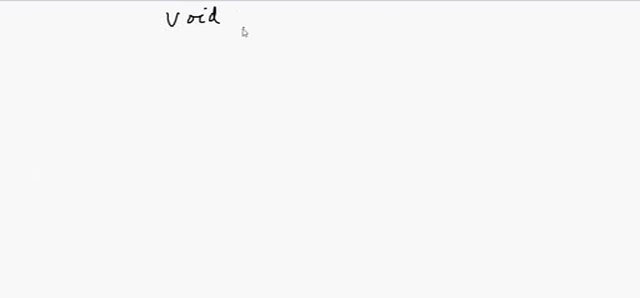
Write 'void mirror(Node *root){ if(!root) return; process_node(root);'
text(mirror()
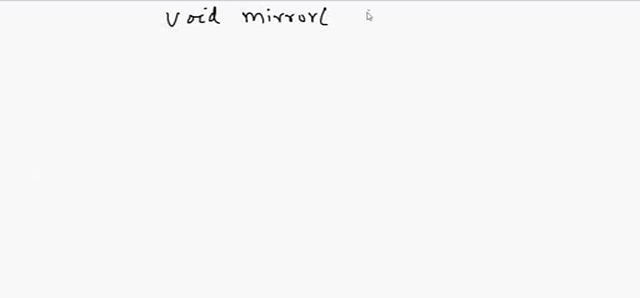
text(Node *)
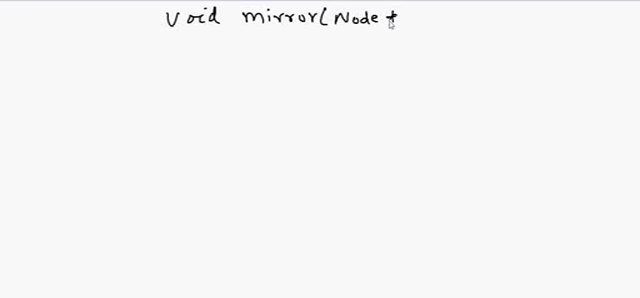
text(root))
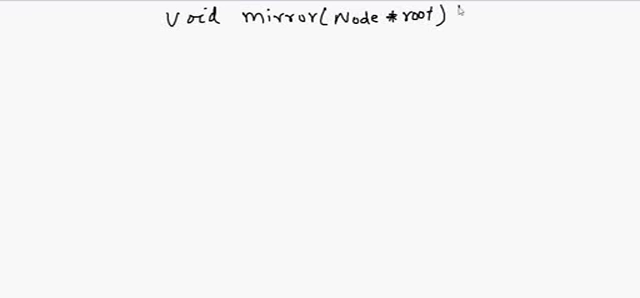
text({)
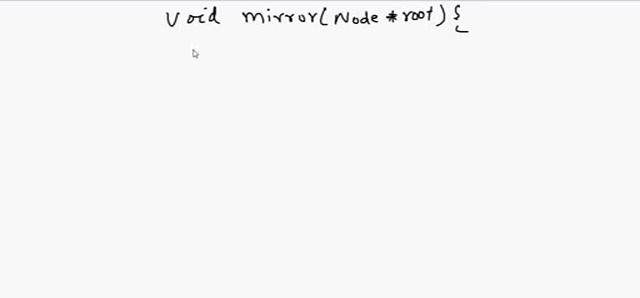
text(if (!root)
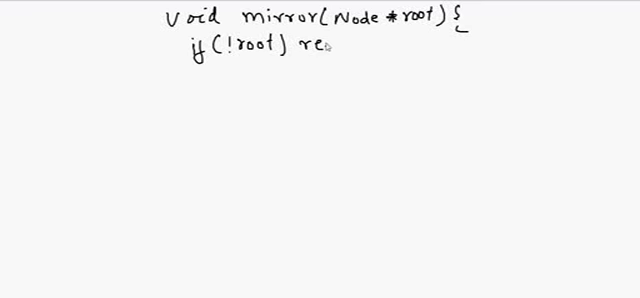
text(return,)
text(Process_node()
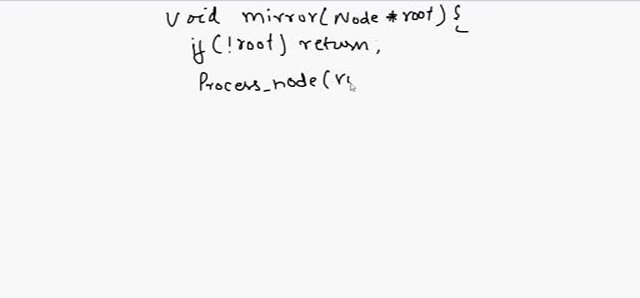
text(root) ;)
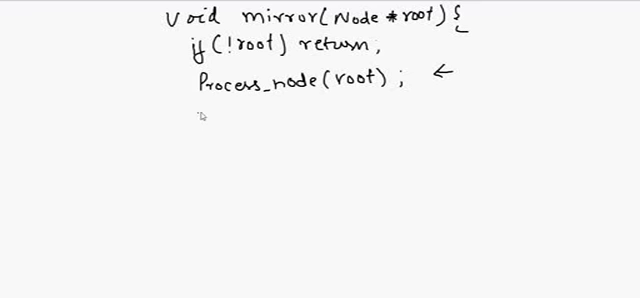
mouse_move(178, 88)
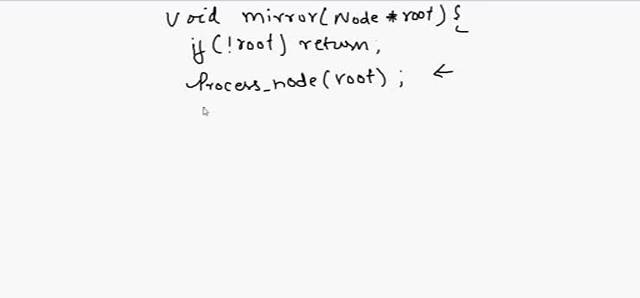
Add the recursive calls 'mirror(root->left); mirror(root->right);' and close the function
text(mi)
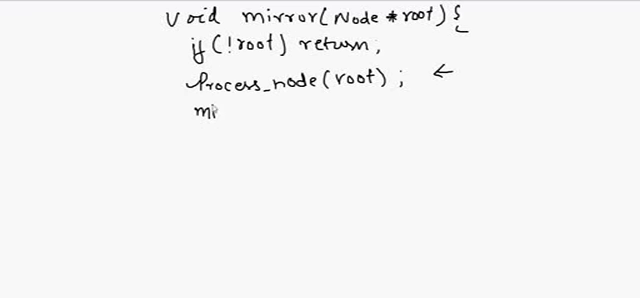
text(mirror(lef)
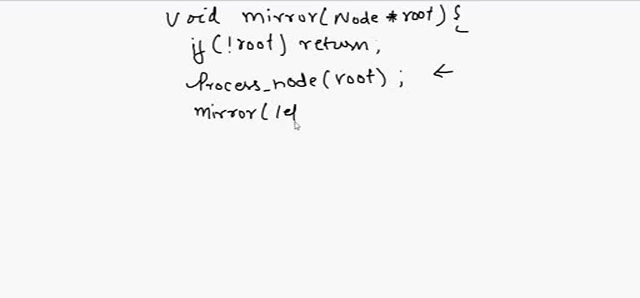
text(left root->left);)
text(mirror( root->right);)
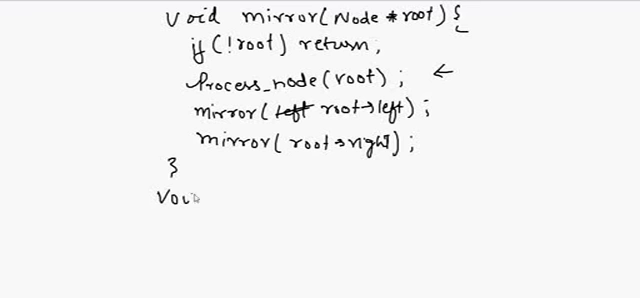
Write 'void process_node(Node *root){ if(!root) return;'
text(Process_node)
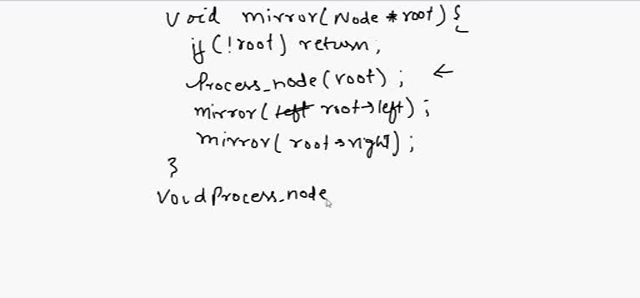
text((Node*root) {)
text(if()
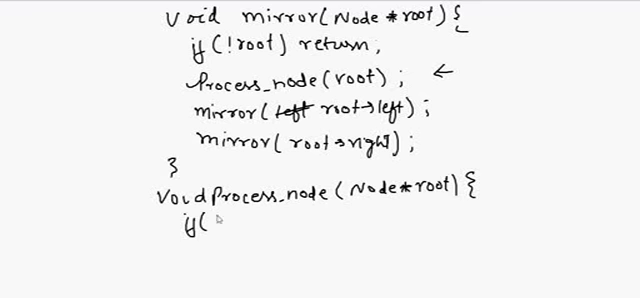
text(!root))
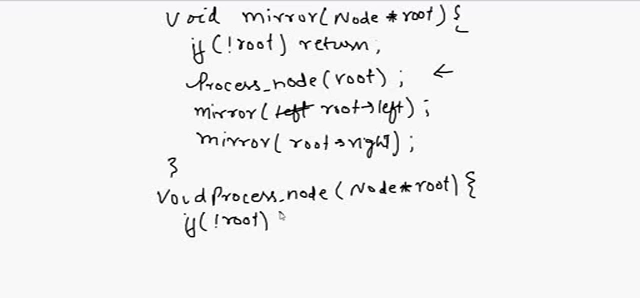
text(return;)
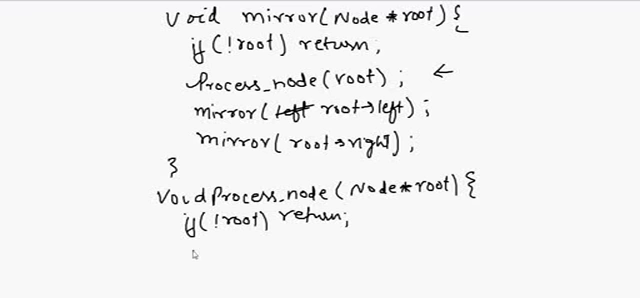
Write the swap: 'Node *temp = root->left; root->left = root->right; root->right = temp;'
text(Node)
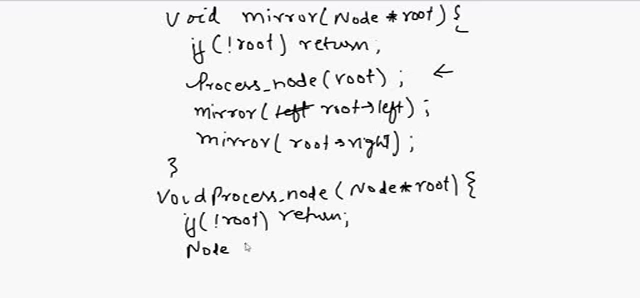
text(*temp)
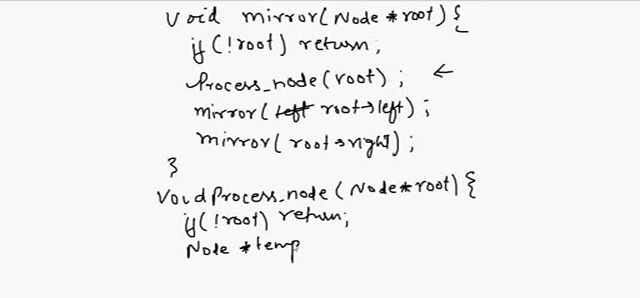
text(=root)
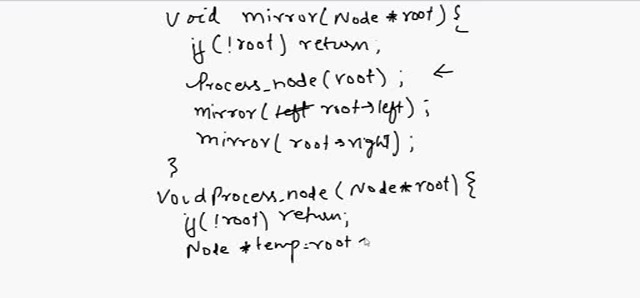
text(left;)
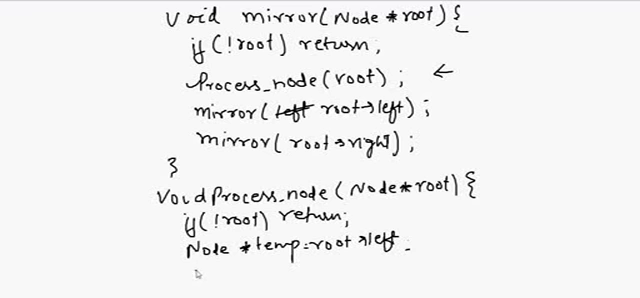
text(root->left =)
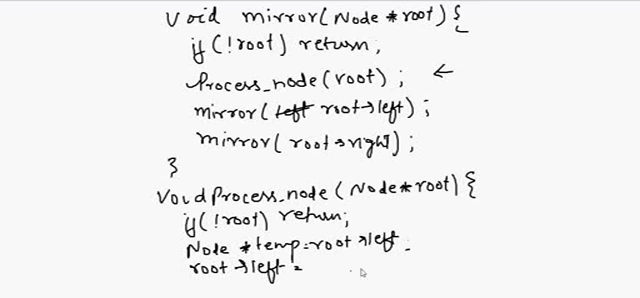
text(root >)
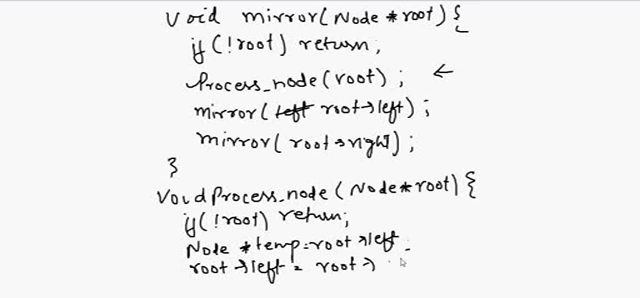
text(right)
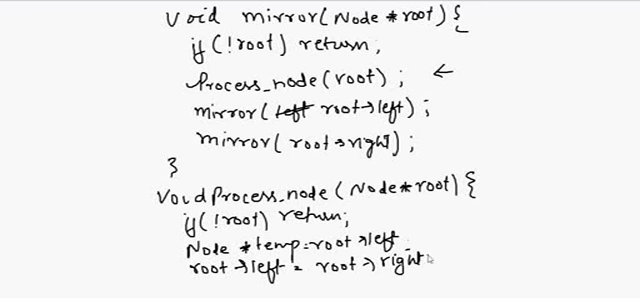
text(root -> righ)
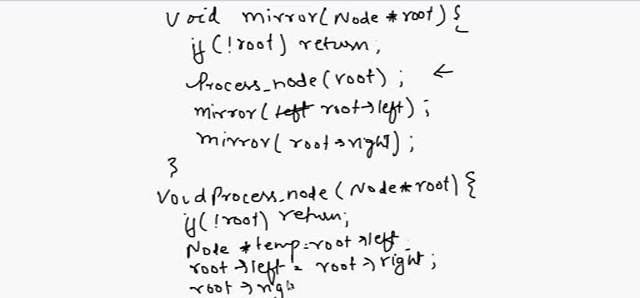
text(= temp)
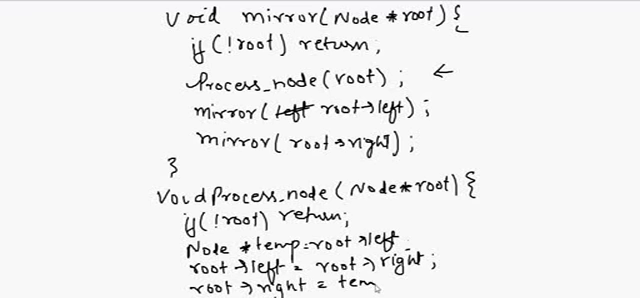